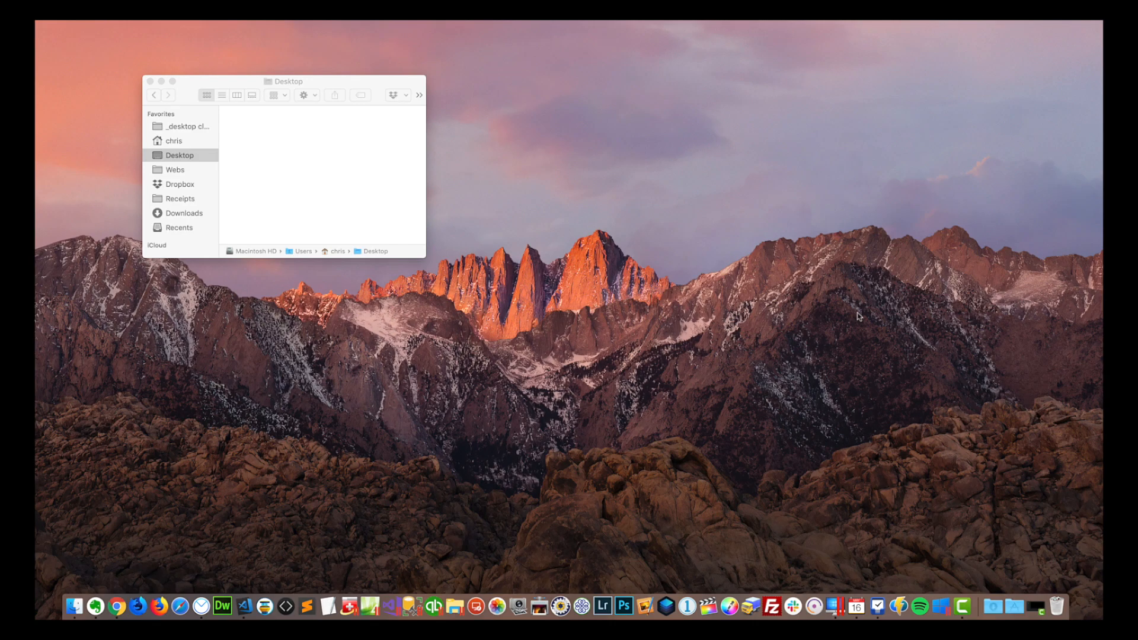
Step: Launch Terminal.app from the Utilities stack in the Dock
{"action": "left_click", "coordinate": [1014, 608]}
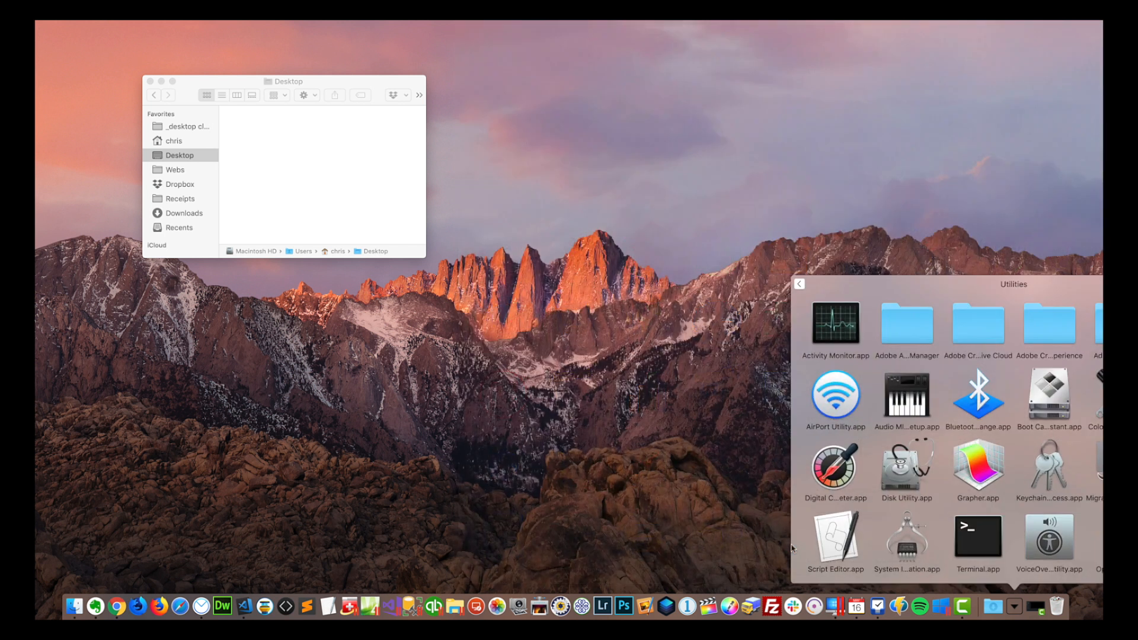
{"action": "mouse_move", "coordinate": [972, 544]}
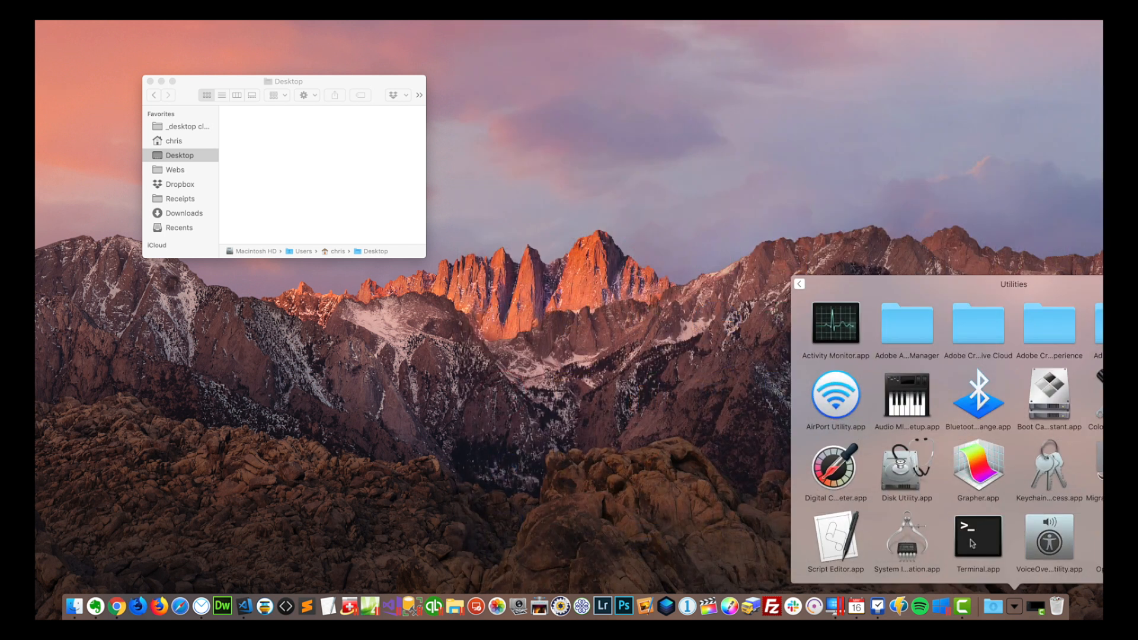
{"action": "double_click", "coordinate": [977, 536]}
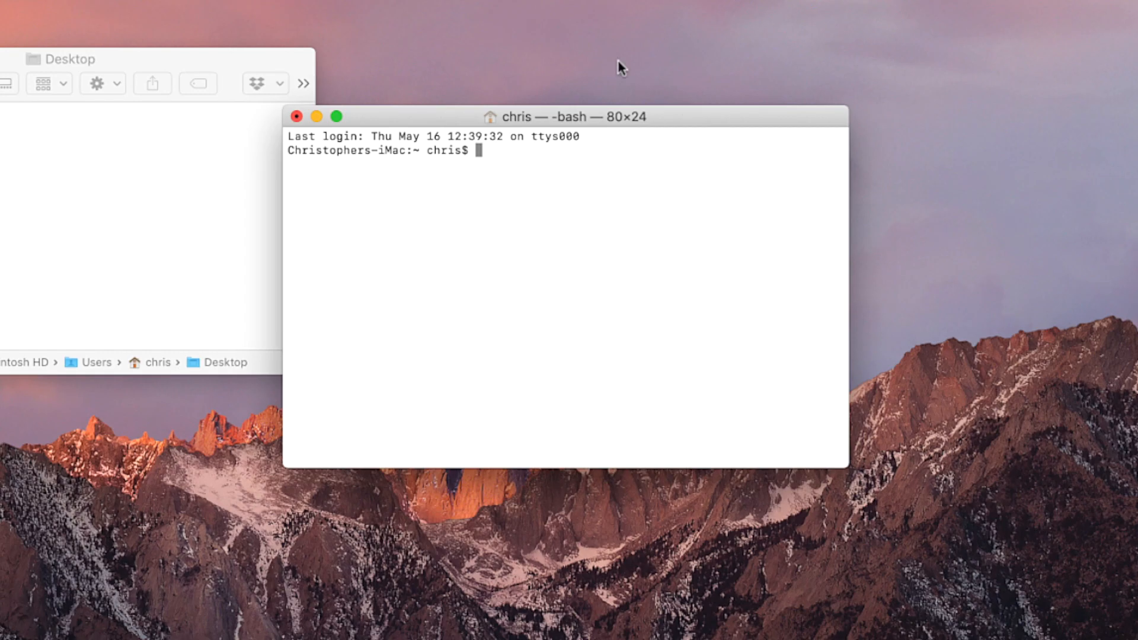
Step: Drag the Terminal window toward the middle of the screen
{"action": "left_click_drag", "start_coordinate": [566, 117], "coordinate": [668, 136]}
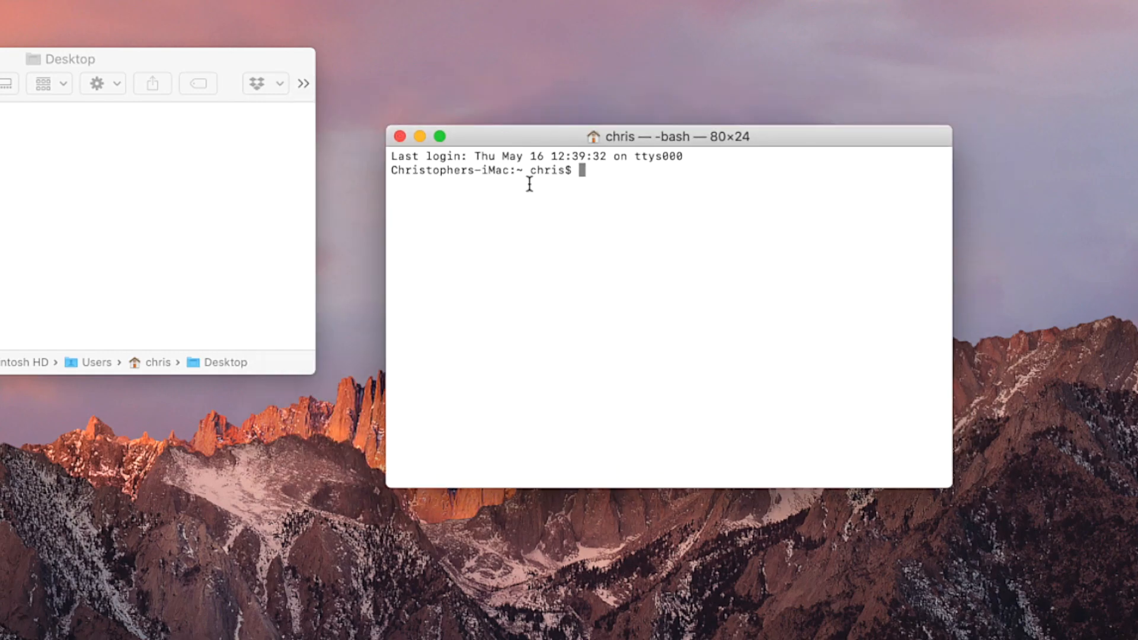
{"action": "mouse_move", "coordinate": [655, 269]}
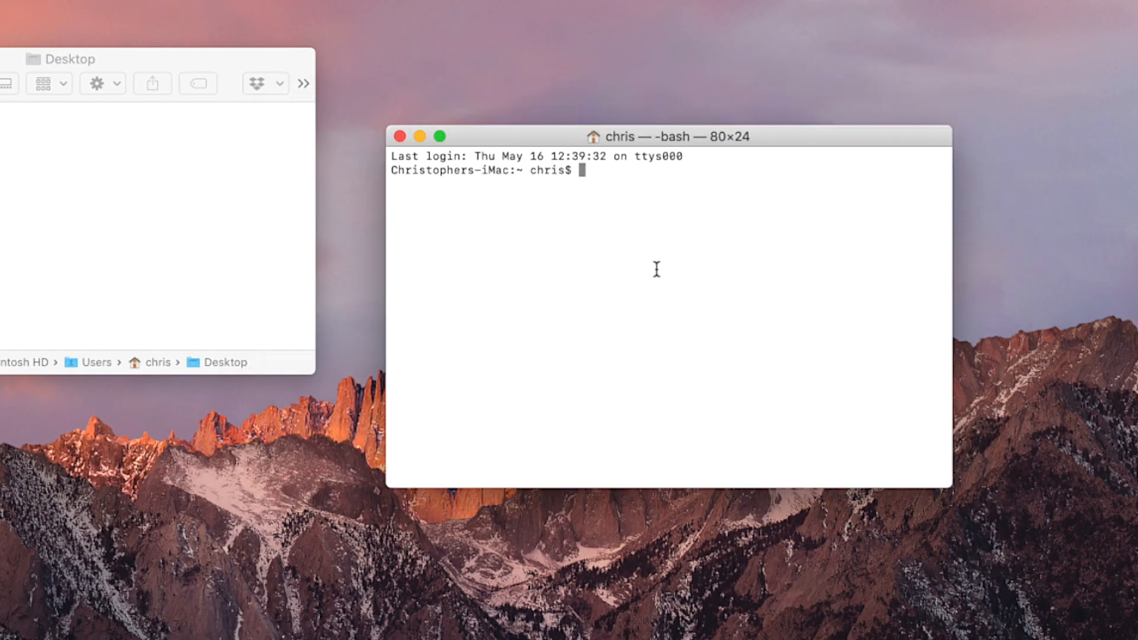
{"action": "mouse_move", "coordinate": [617, 180]}
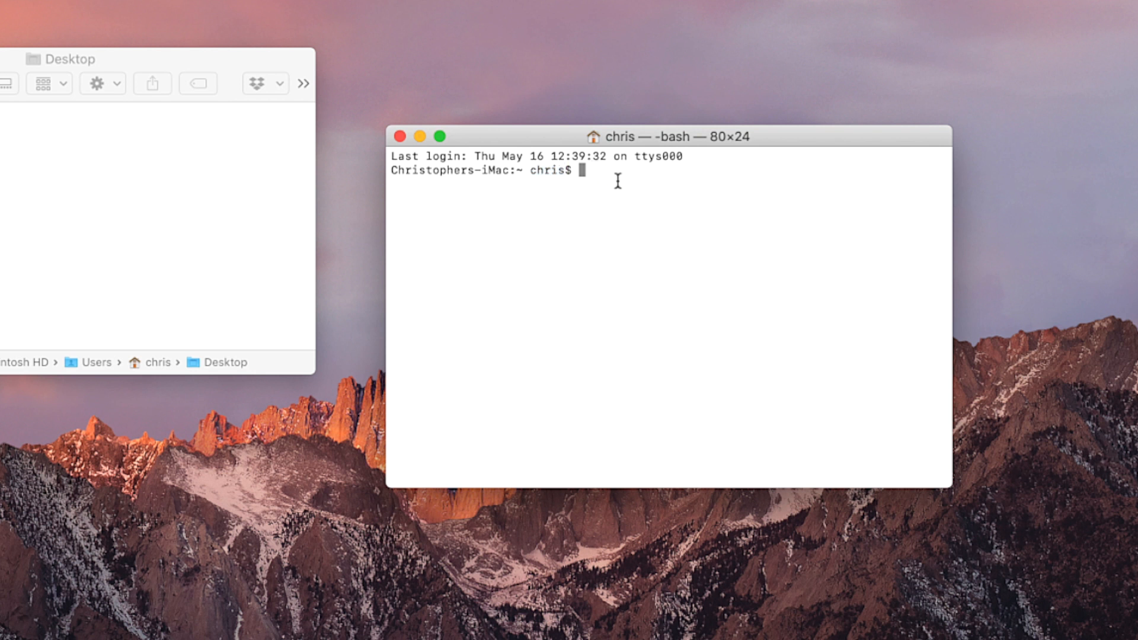
{"action": "mouse_move", "coordinate": [614, 184]}
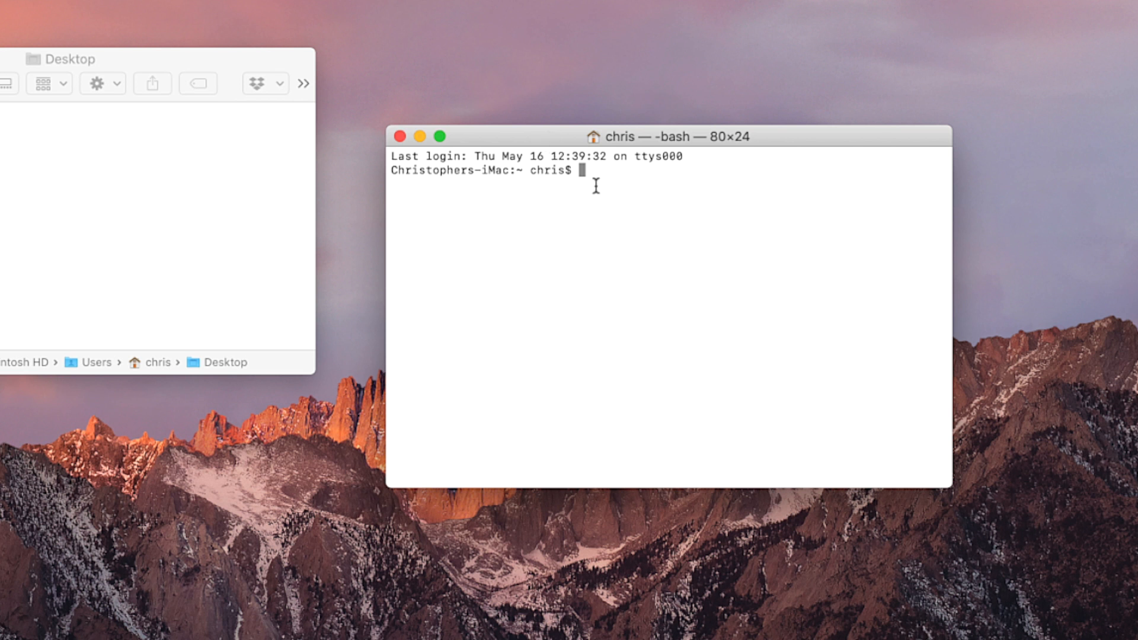
Step: Append a spacer-tile entry to com.apple.dock persistent-apps and run killall Dock
{"action": "type", "text": "defaults write com.apple.dock persistent-apps -array-add '{tile-data={}; tile-type=\"spacer-tile\";}'"}
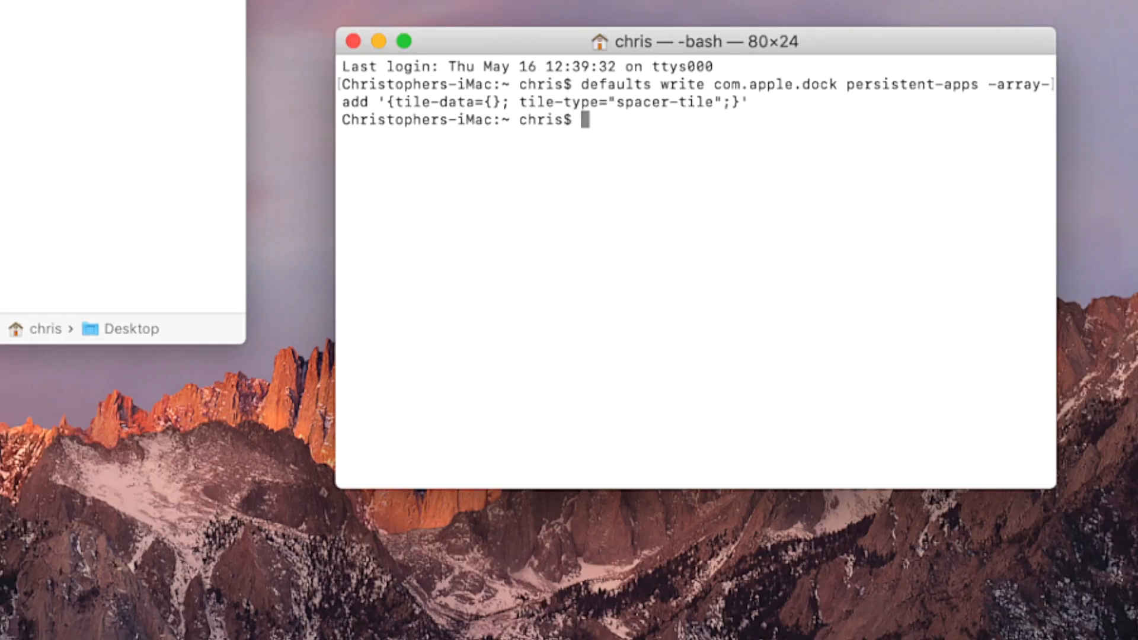
{"action": "type", "text": "kill"}
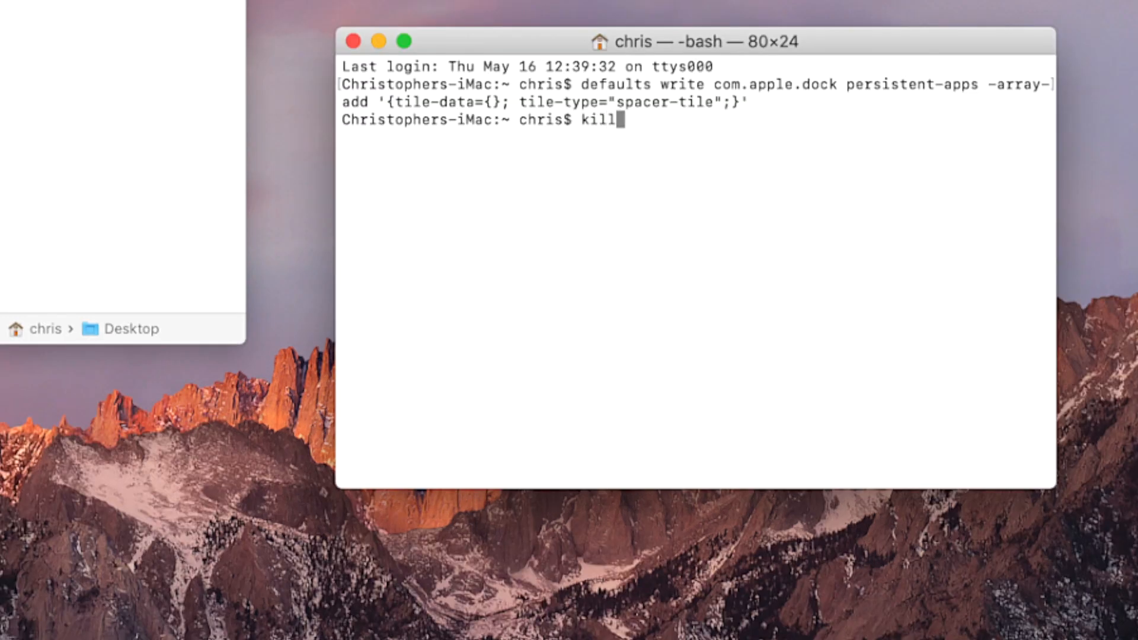
{"action": "type", "text": "all"}
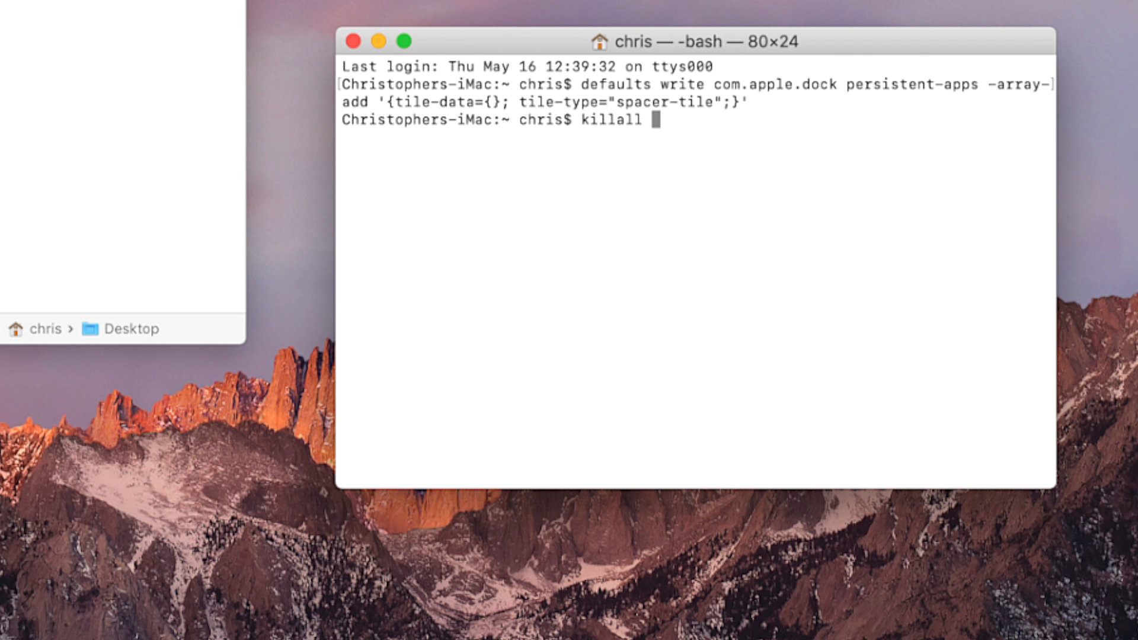
{"action": "type", "text": "Doc"}
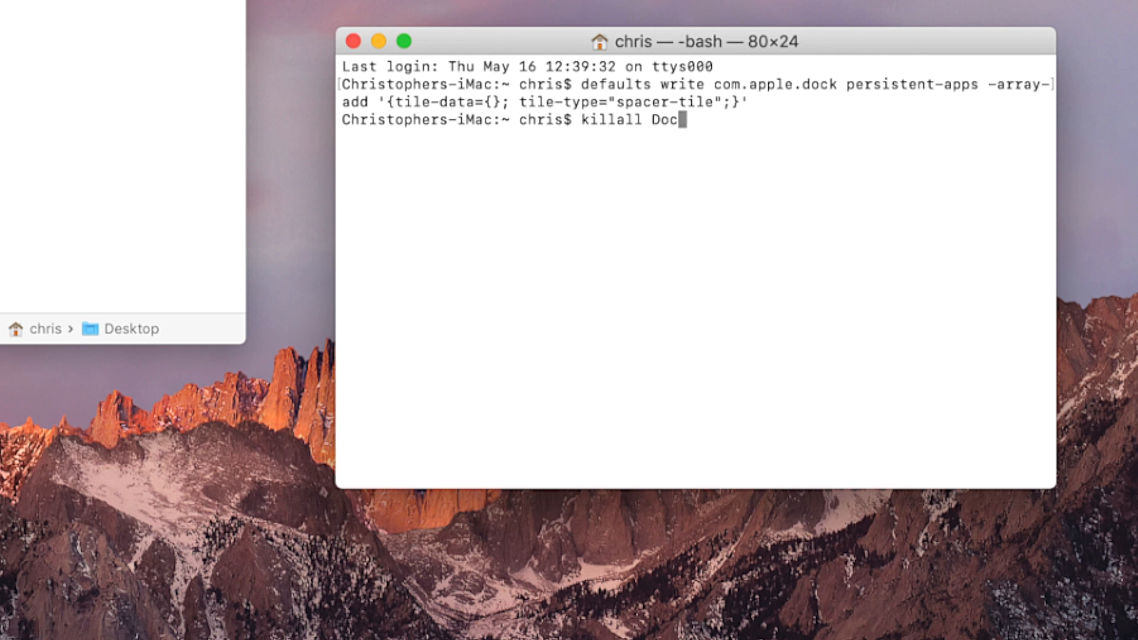
{"action": "type", "text": "k"}
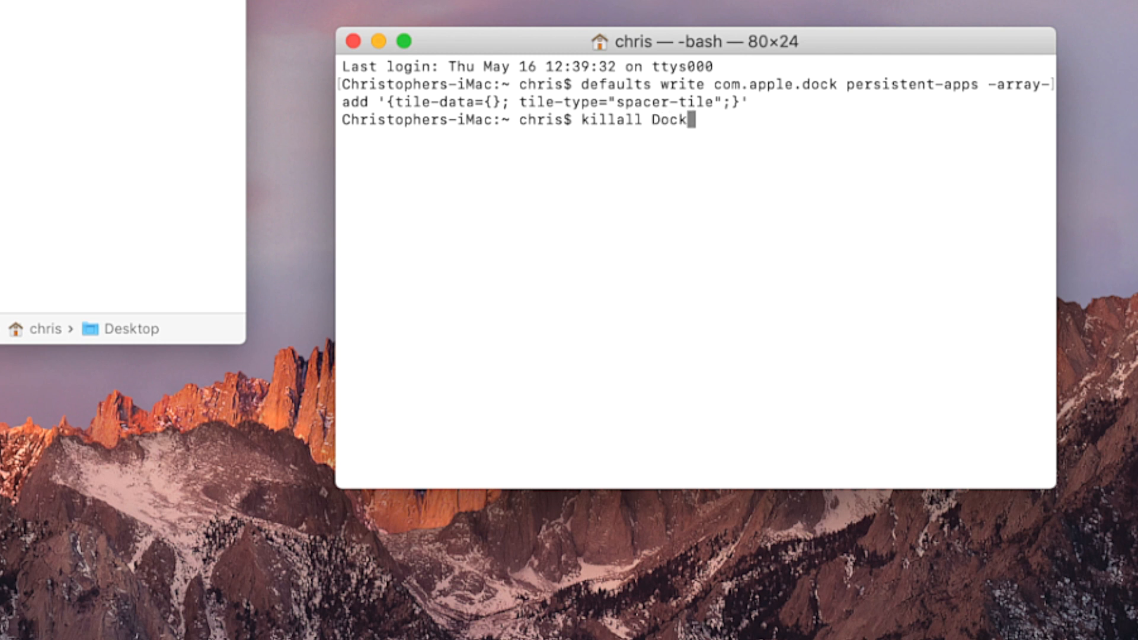
{"action": "key", "text": "Return"}
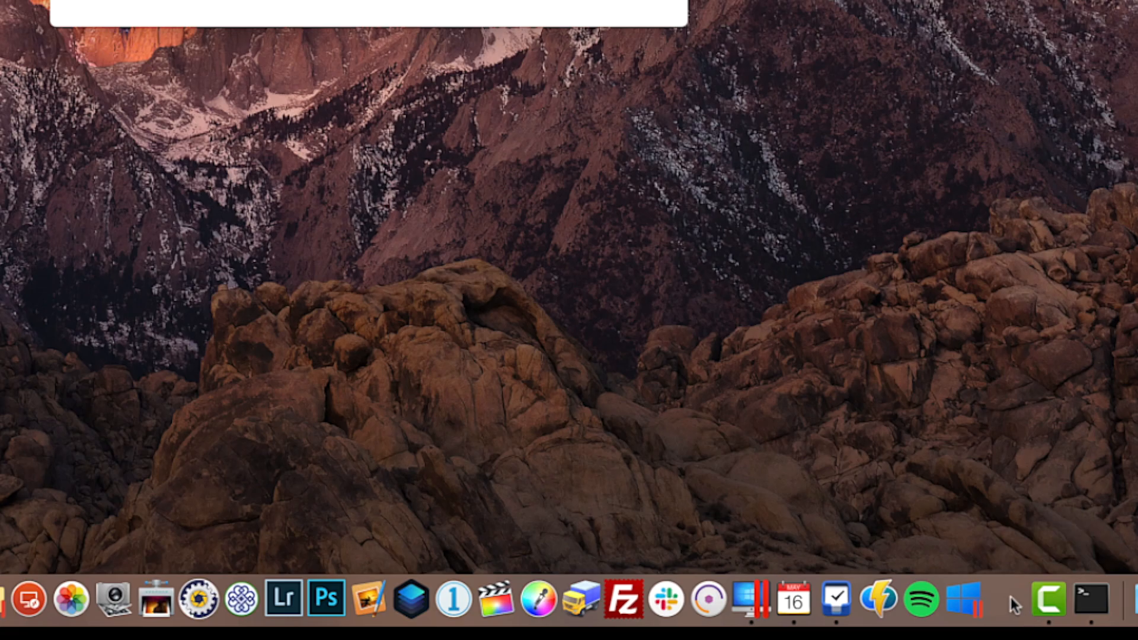
{"action": "mouse_move", "coordinate": [945, 459]}
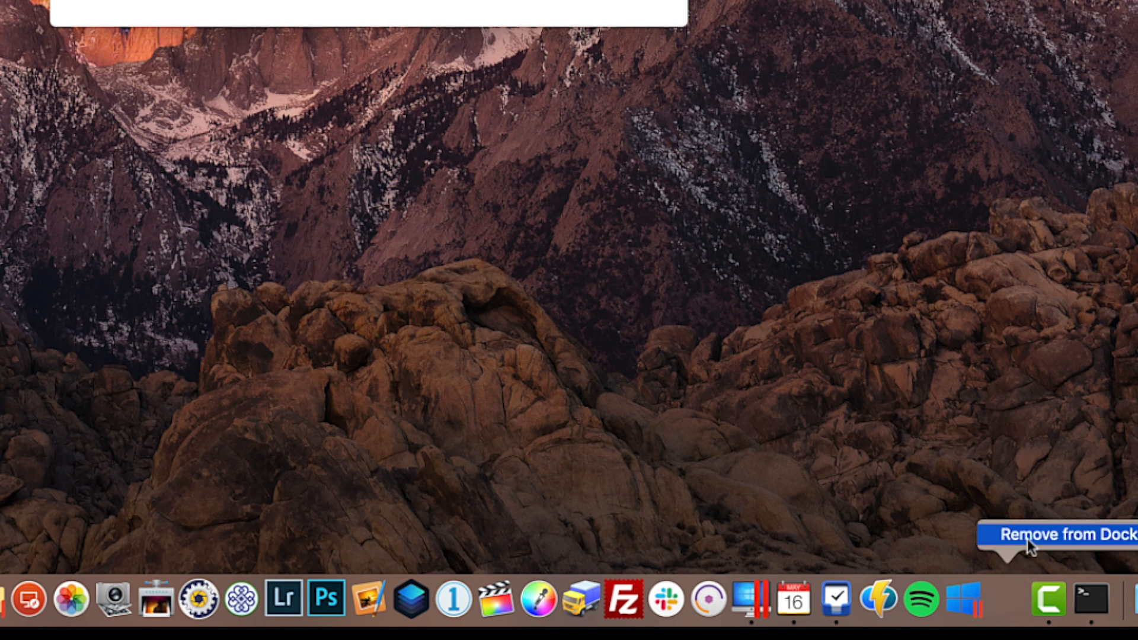
{"action": "mouse_move", "coordinate": [869, 386]}
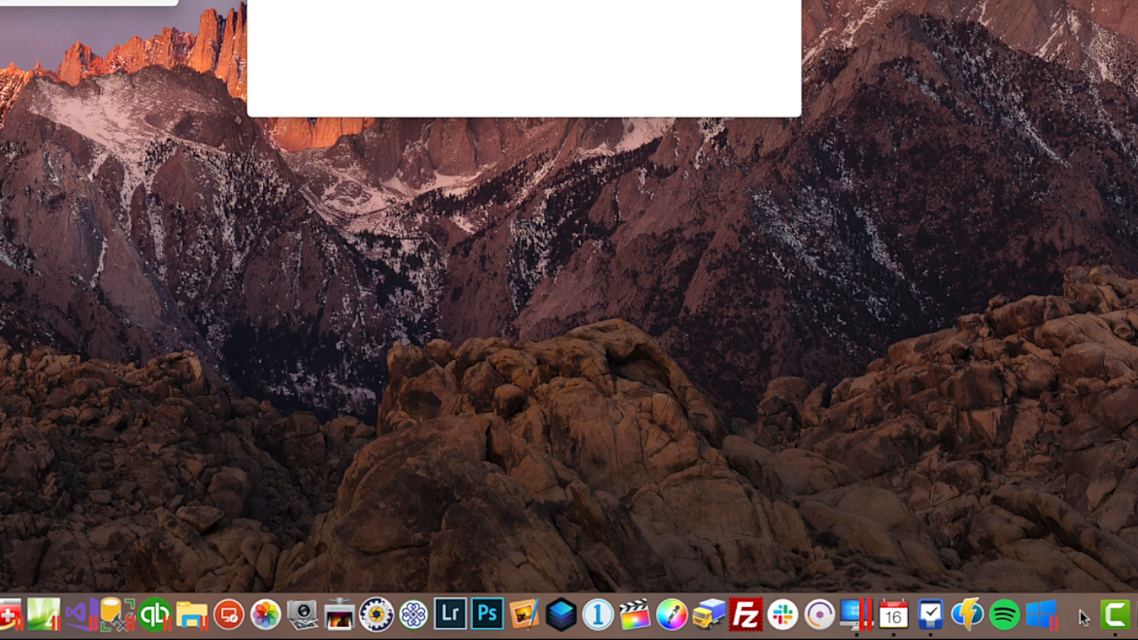
{"action": "mouse_move", "coordinate": [1052, 617]}
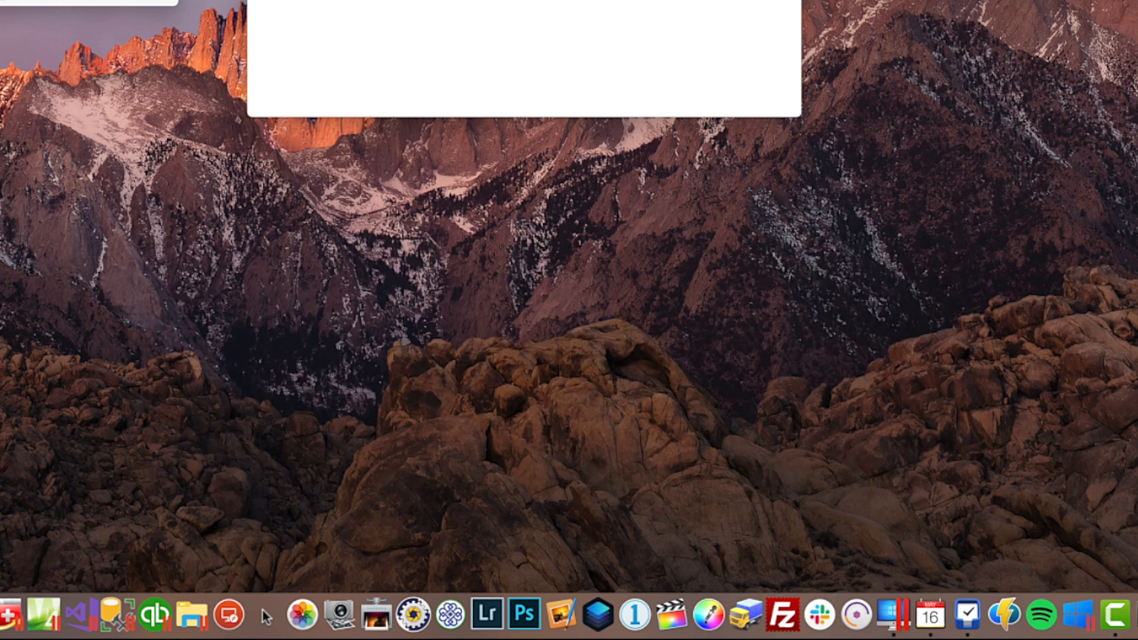
{"action": "mouse_move", "coordinate": [85, 621]}
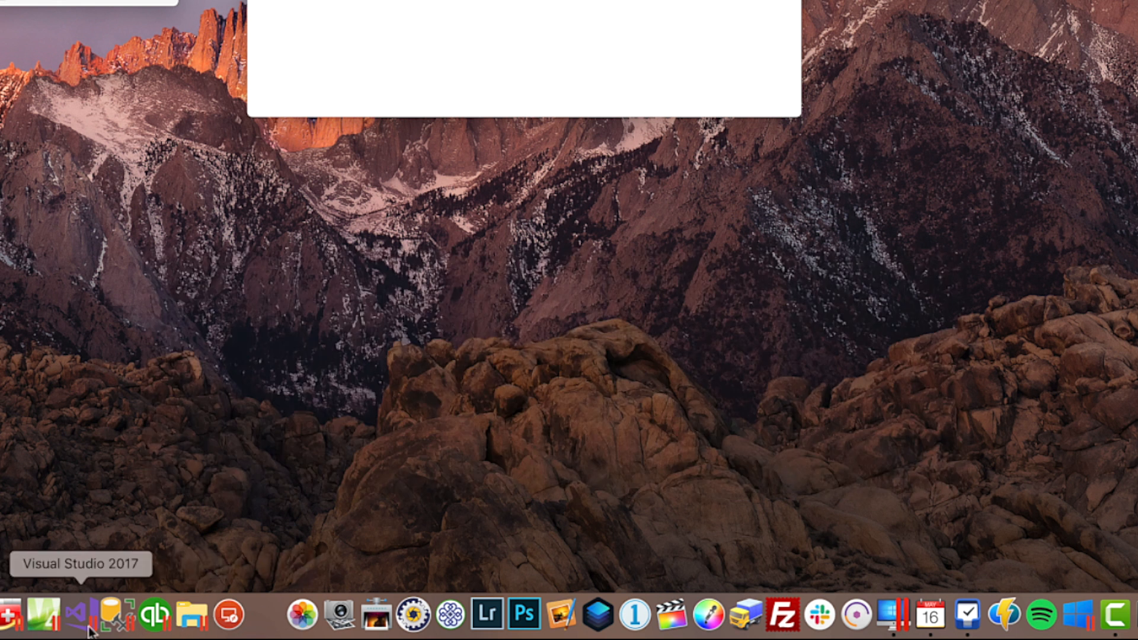
{"action": "mouse_move", "coordinate": [190, 616]}
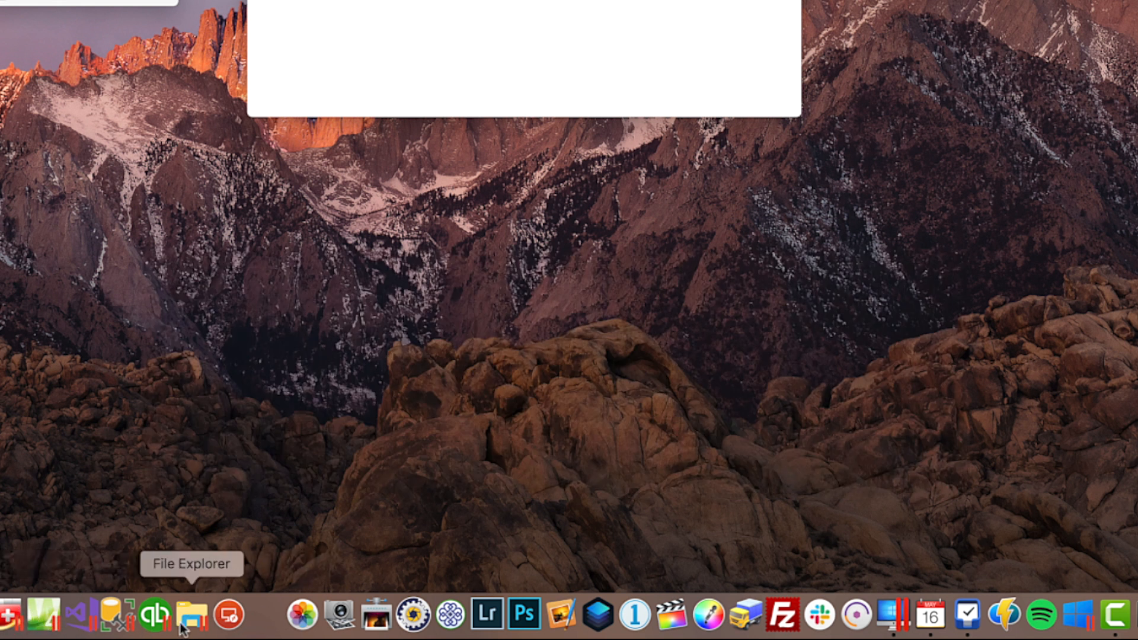
{"action": "mouse_move", "coordinate": [274, 617]}
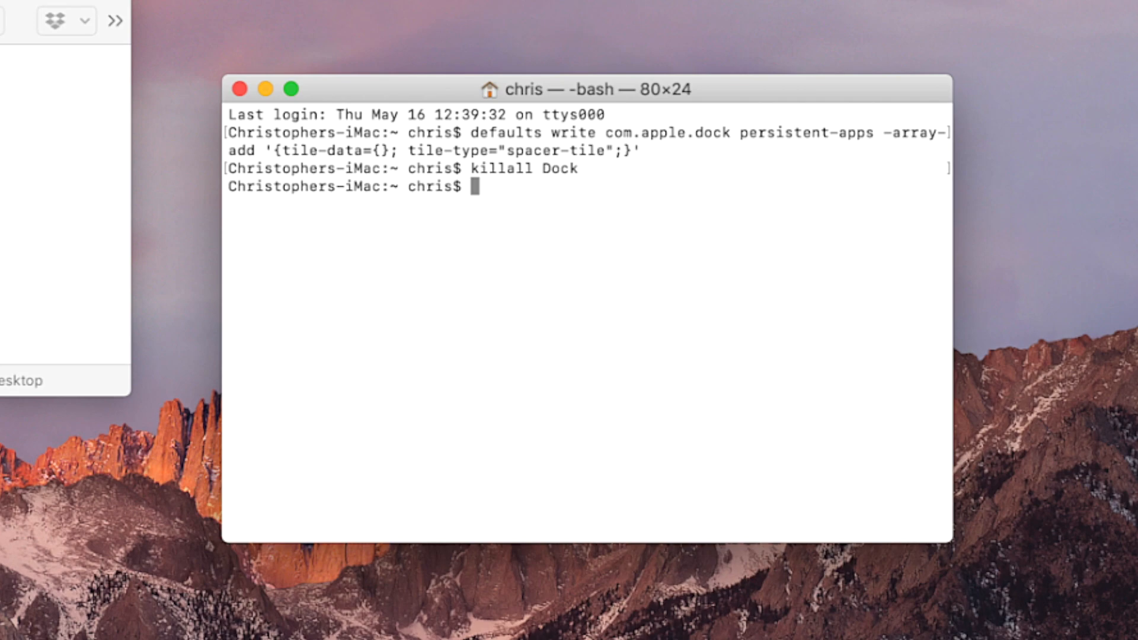
{"action": "mouse_move", "coordinate": [429, 67]}
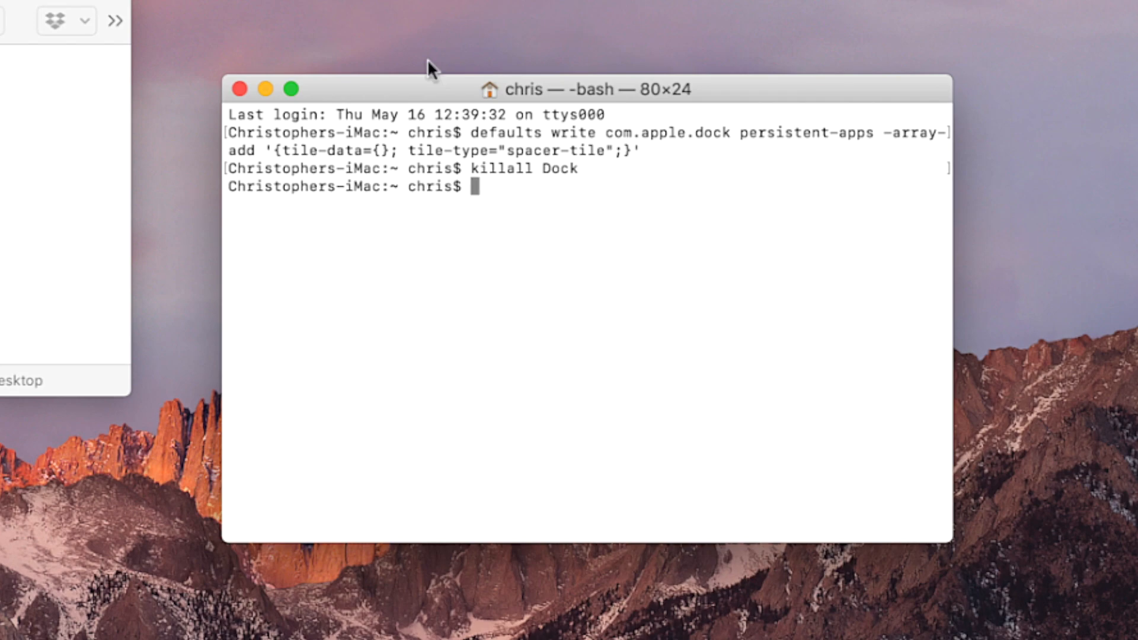
Step: Rerun the spacer-tile defaults write command, then run killall Dock
{"action": "type", "text": "defaults write com.apple.dock persistent-apps -array-add '{tile-data={}; tile-type=\"spacer-tile\";}'"}
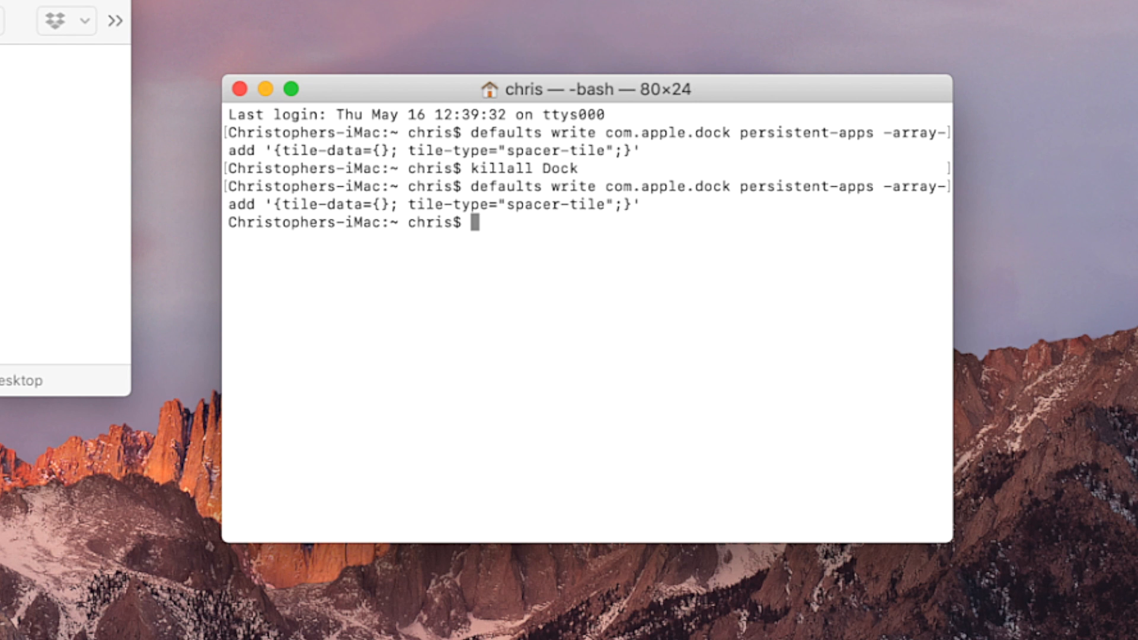
{"action": "type", "text": "killall D"}
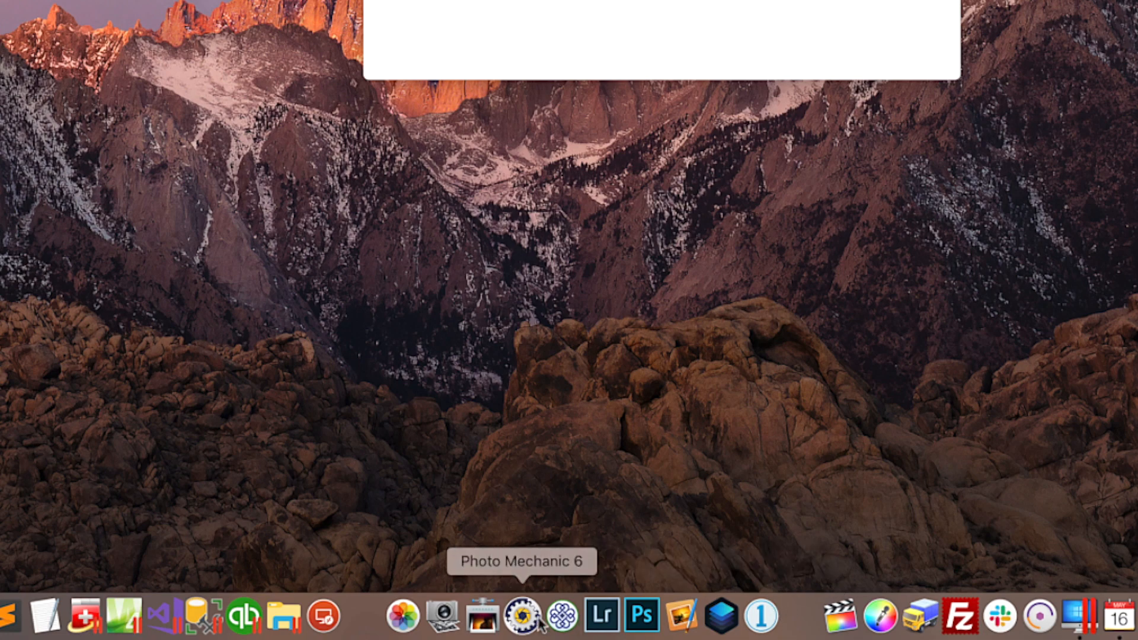
{"action": "mouse_move", "coordinate": [454, 620]}
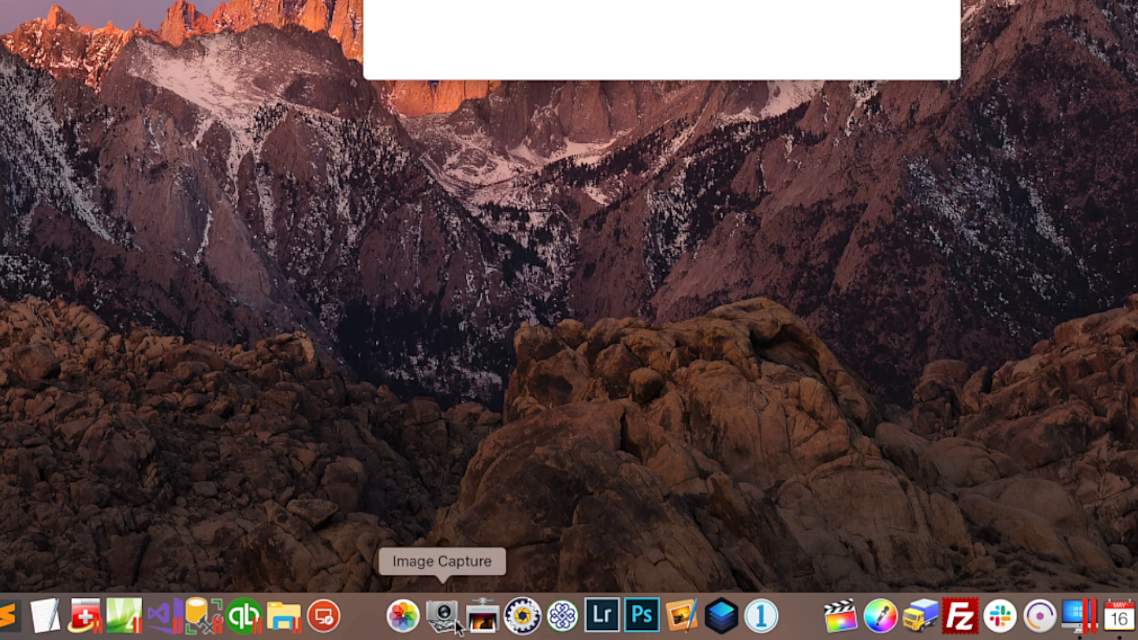
{"action": "mouse_move", "coordinate": [753, 410]}
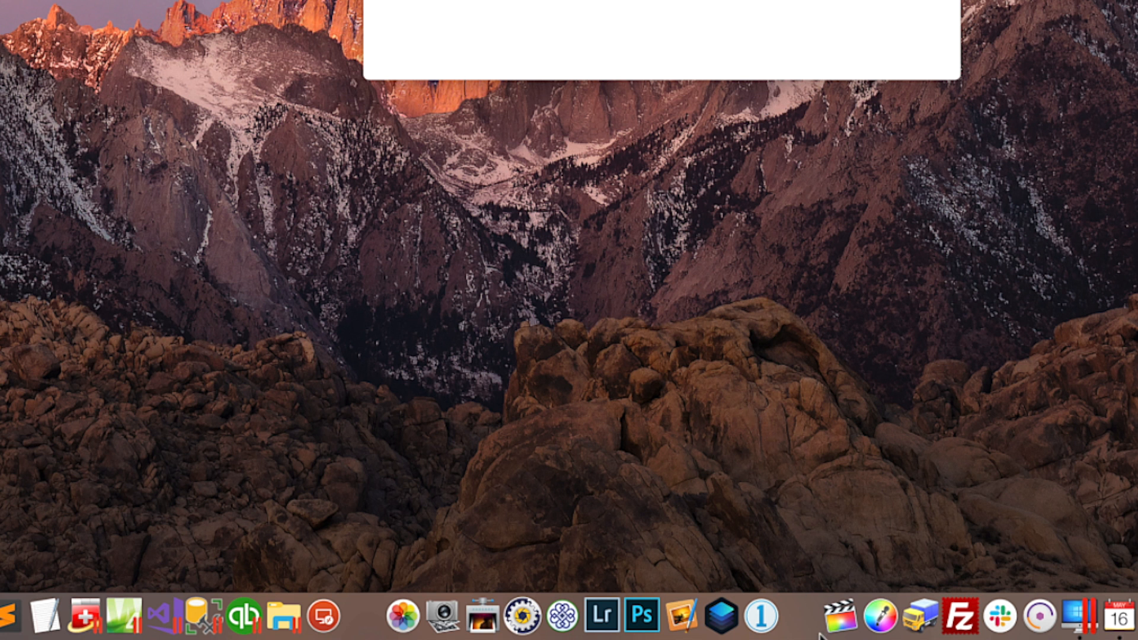
{"action": "mouse_move", "coordinate": [803, 620]}
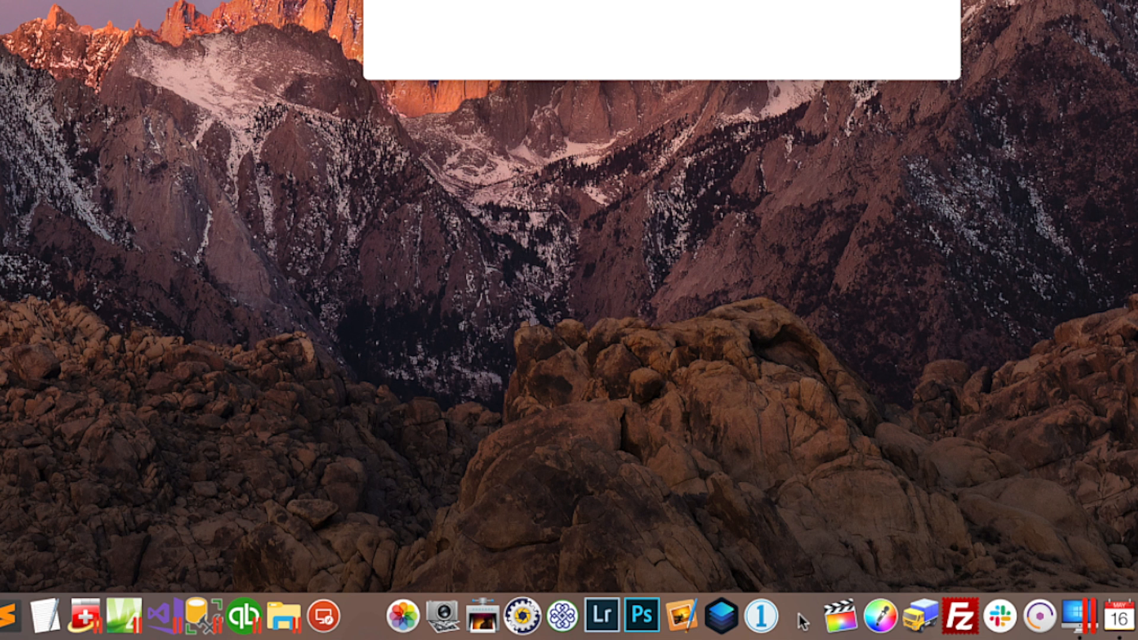
{"action": "mouse_move", "coordinate": [809, 603]}
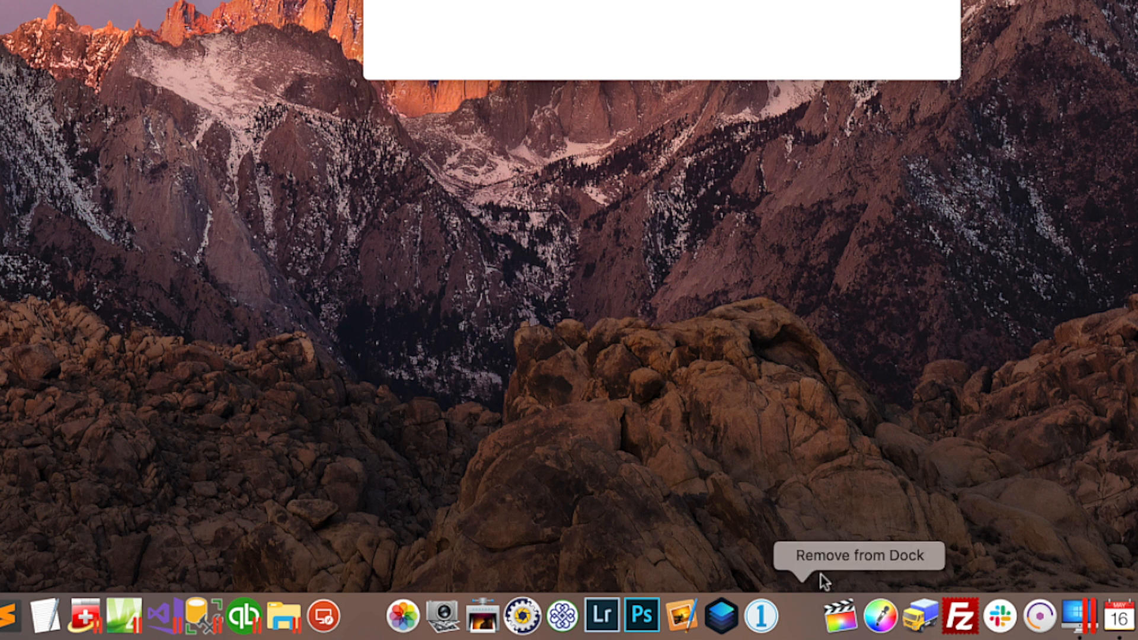
{"action": "mouse_move", "coordinate": [857, 555]}
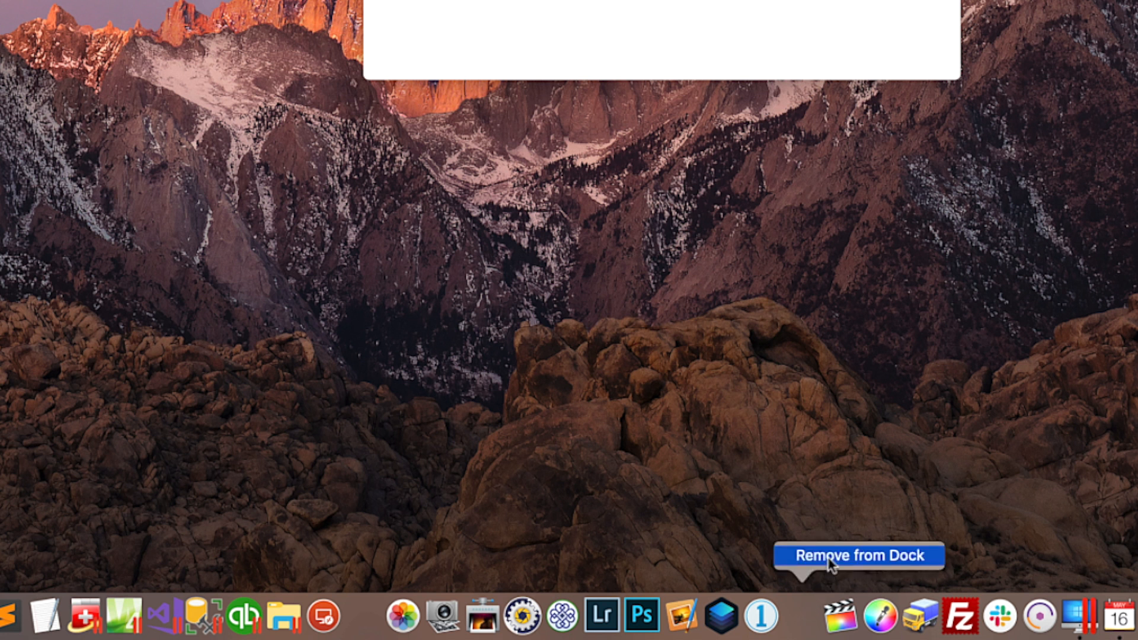